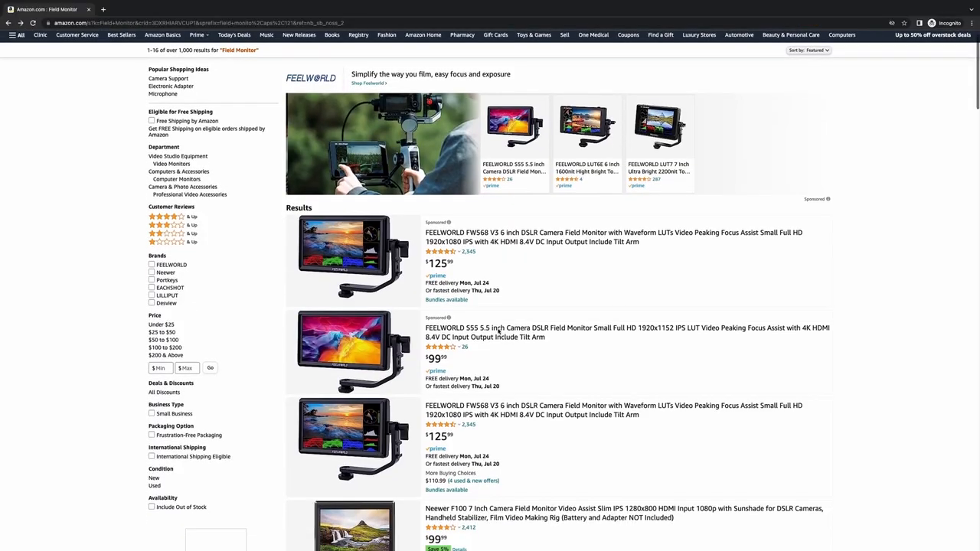
scroll("down", 3)
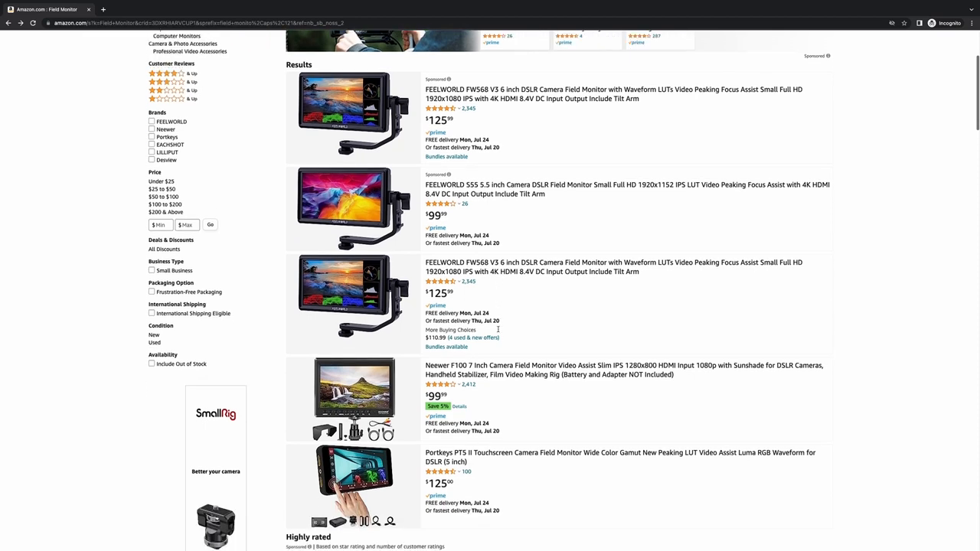